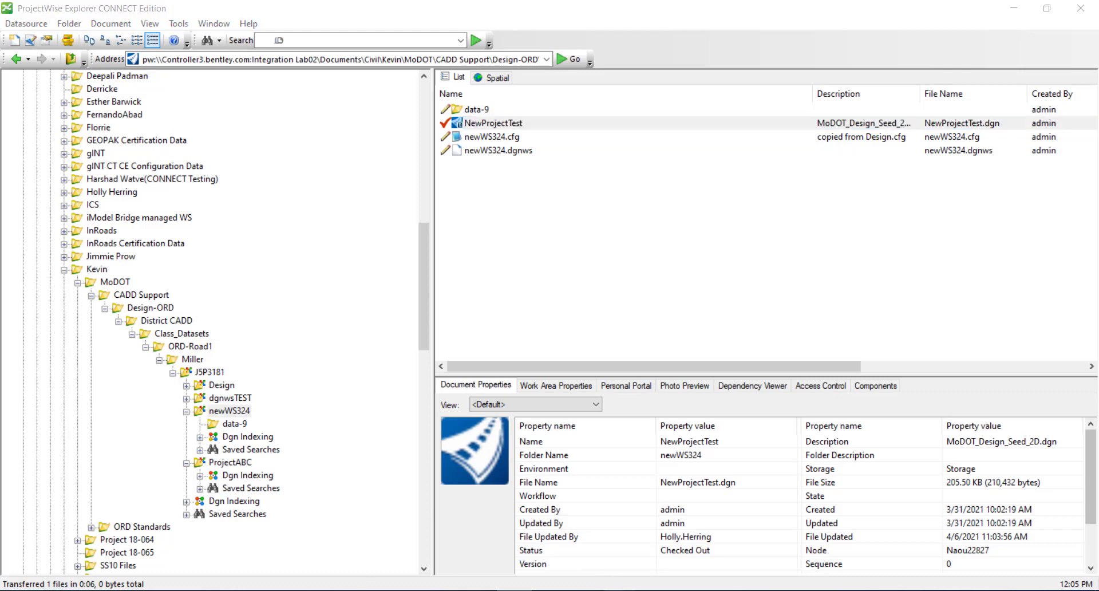
Open NewProjectTest.dgn from ProjectWise Explorer in OpenRoads Designer
{"action": "double_click", "coordinate": [493, 123]}
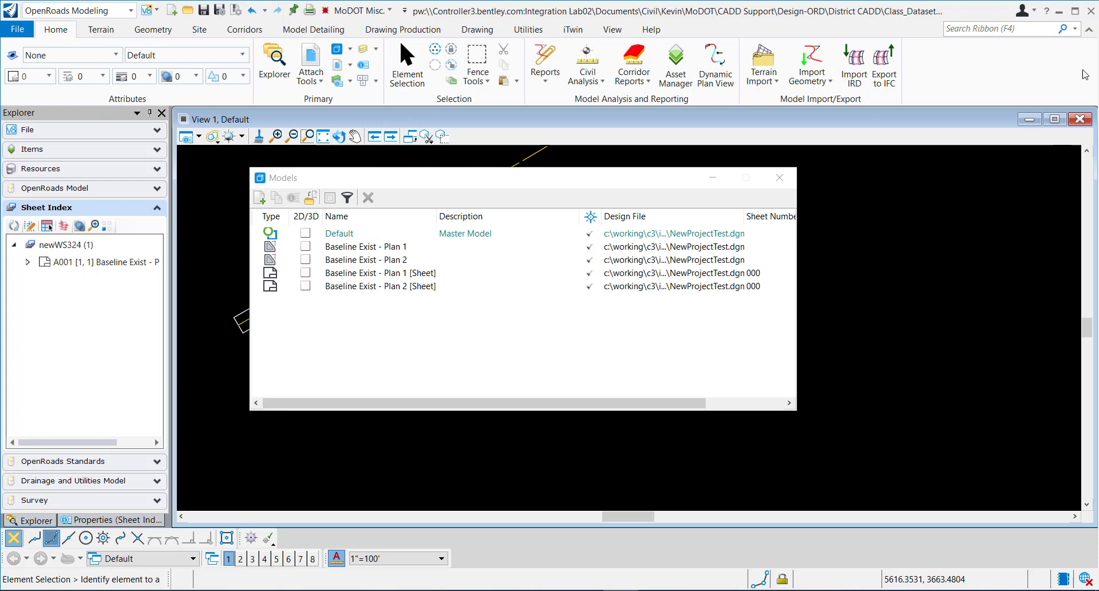
{"action": "mouse_move", "coordinate": [862, 304]}
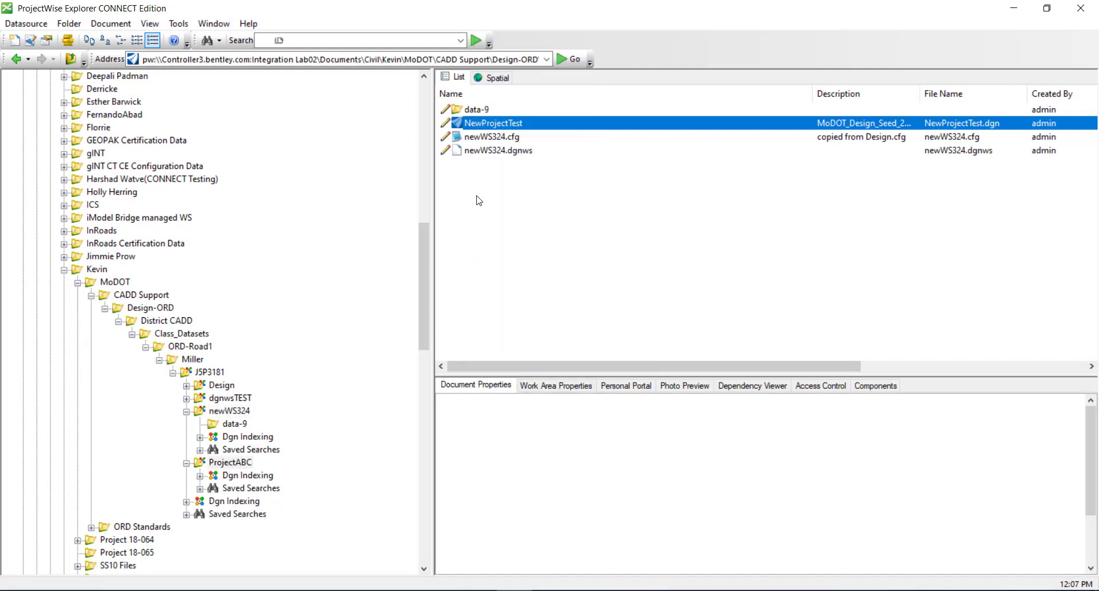
Bring up the context menu for NewProjectTest in ProjectWise Explorer
{"action": "right_click", "coordinate": [494, 122]}
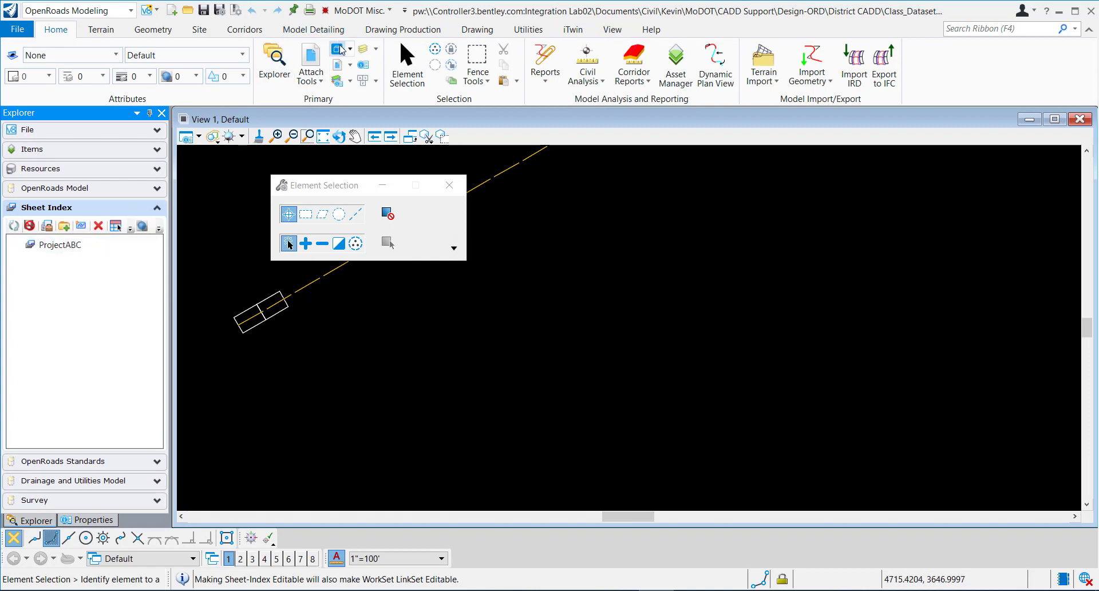
Reopen the Models list for NewProjectTest.dgn
{"action": "left_click", "coordinate": [342, 48]}
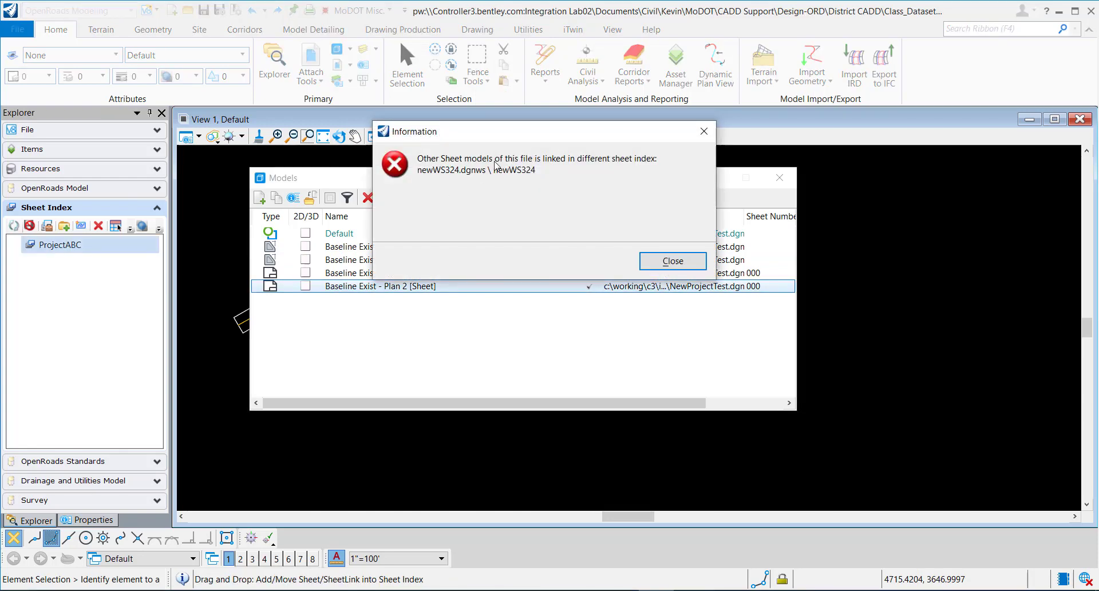
{"action": "mouse_move", "coordinate": [522, 166]}
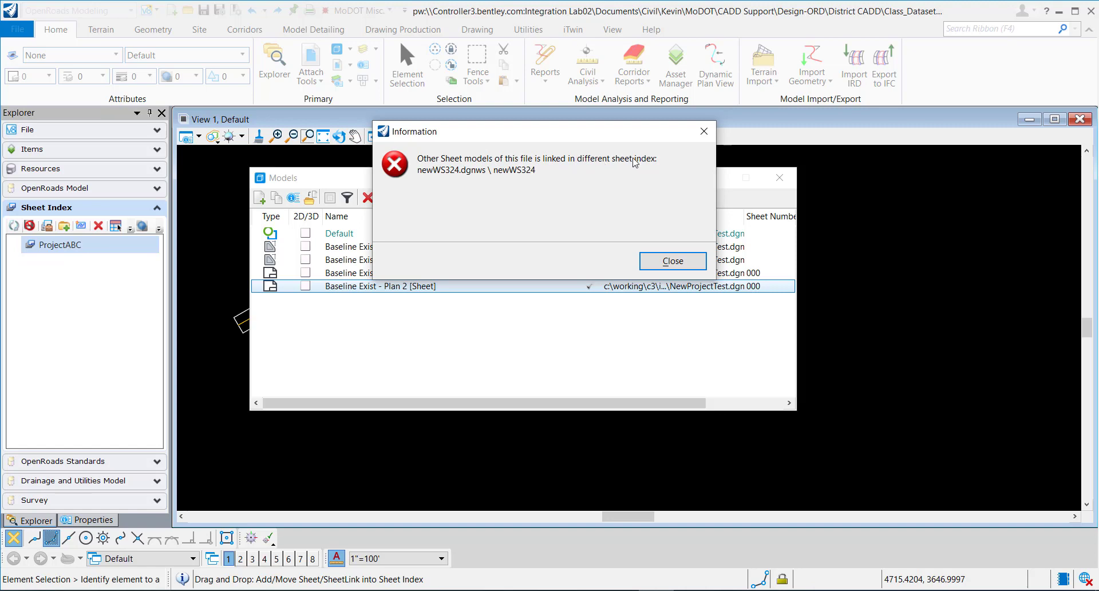
{"action": "mouse_move", "coordinate": [447, 182]}
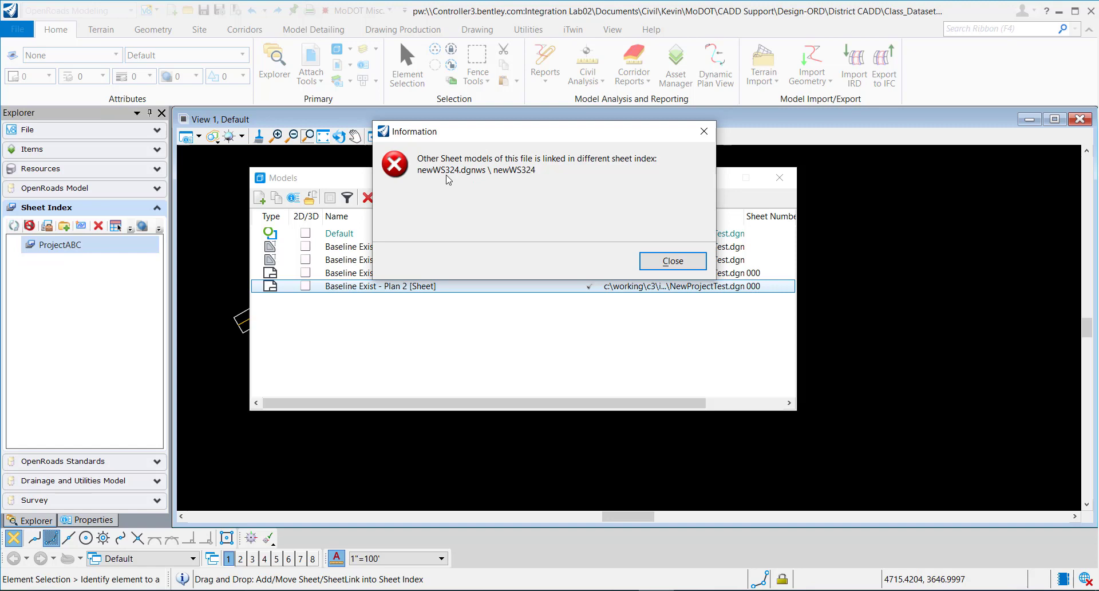
{"action": "mouse_move", "coordinate": [480, 177]}
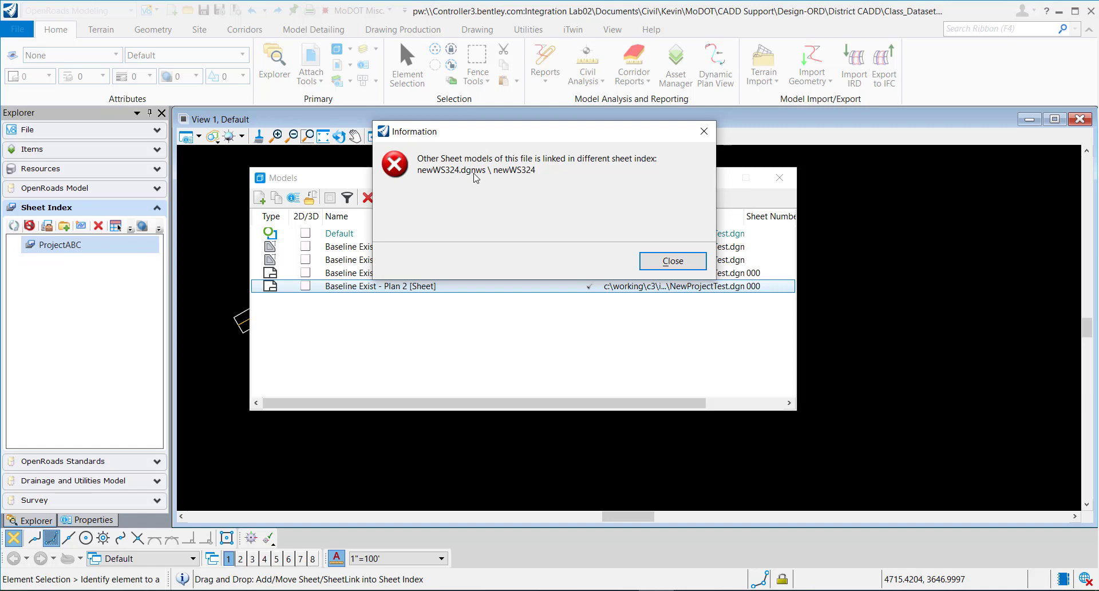
Dismiss the error saying Plan 2 [Sheet] is linked to the newWS324 sheet index
{"action": "left_click", "coordinate": [672, 260]}
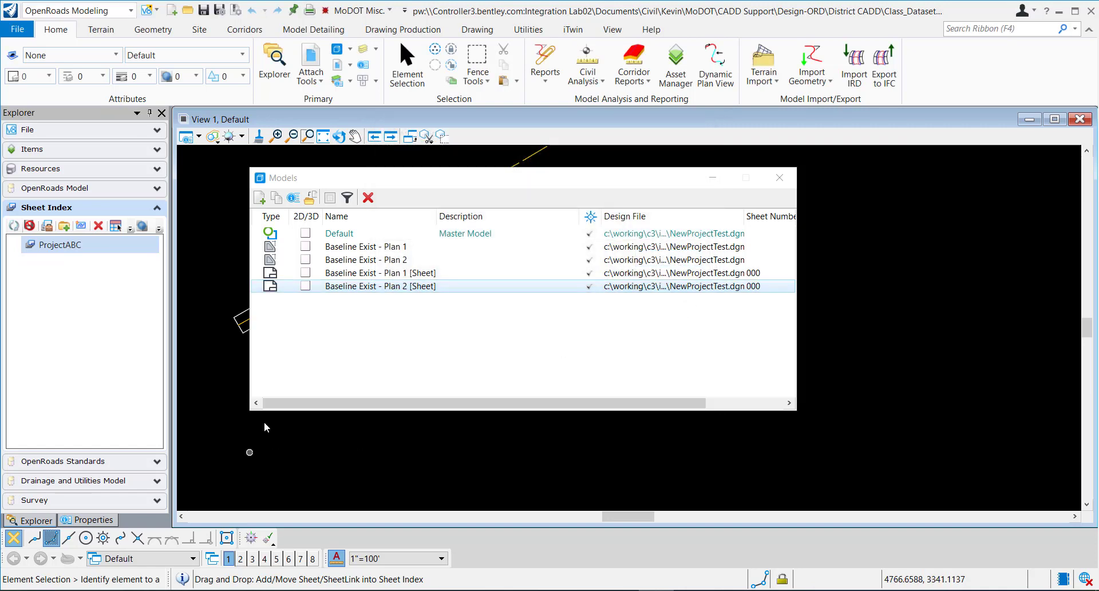
{"action": "mouse_move", "coordinate": [29, 225]}
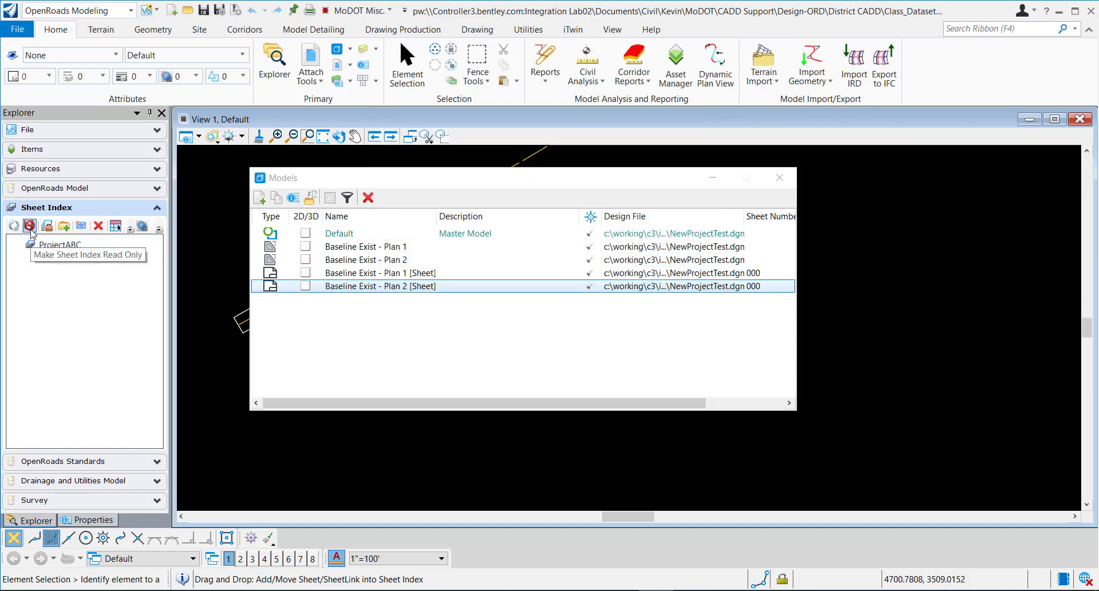
Set the ProjectABC sheet index read-only and check in ProjectABC.dgnws
{"action": "left_click", "coordinate": [29, 225]}
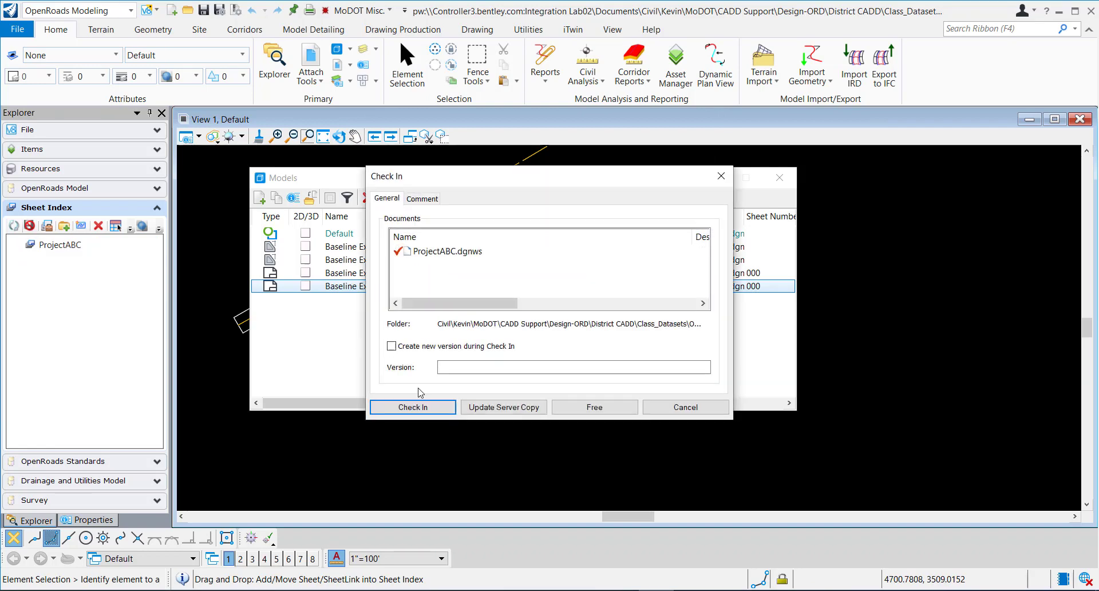
{"action": "left_click", "coordinate": [412, 407]}
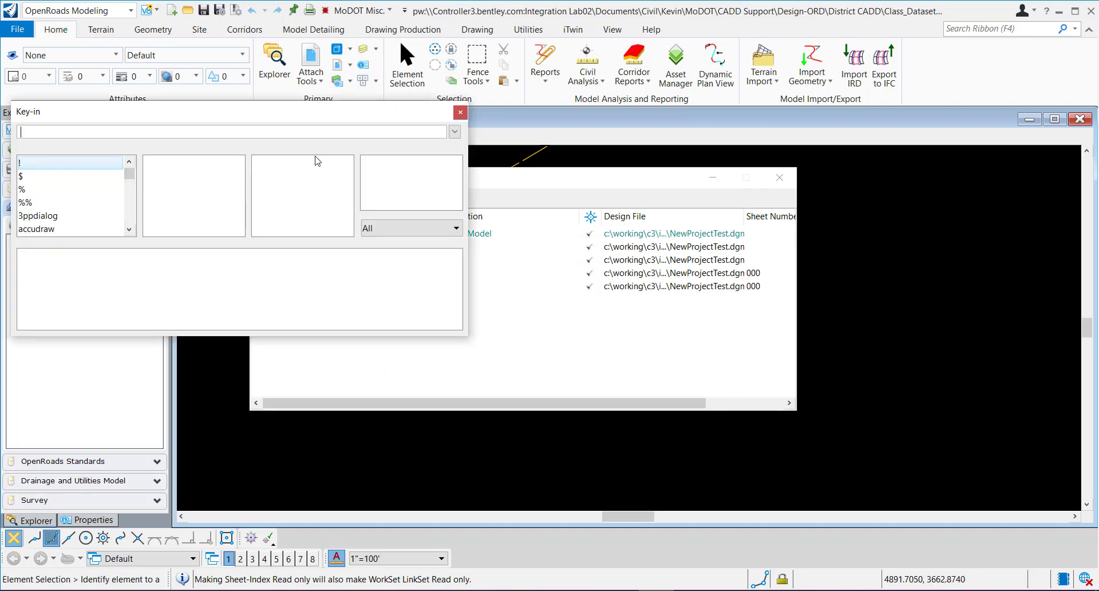
Run the 'file disassociateworkset' key-in, then close the Key-in window
{"action": "type", "text": "file"}
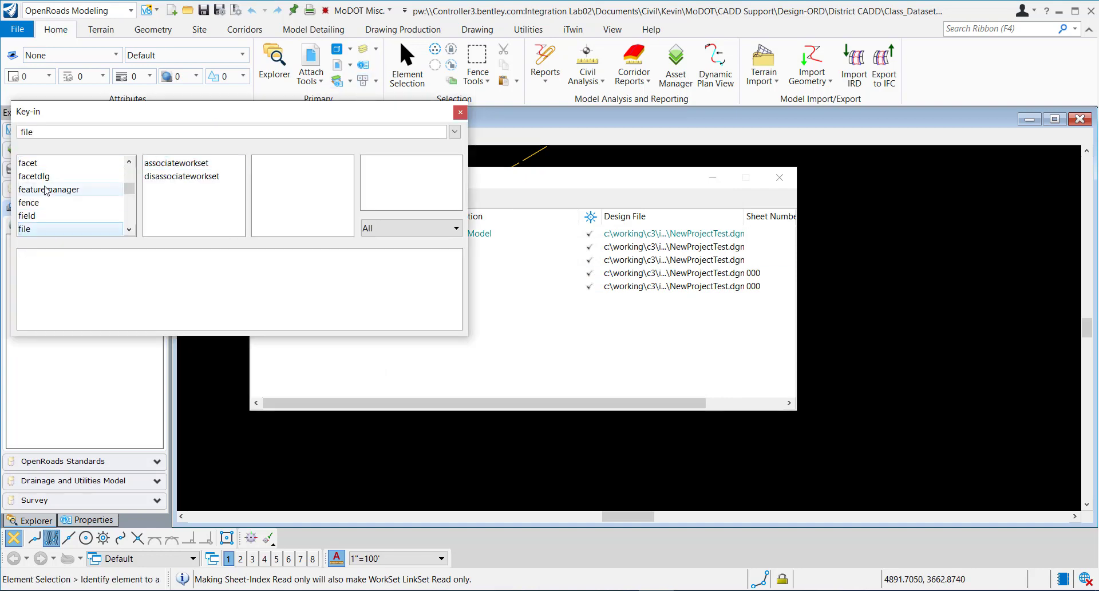
{"action": "left_click", "coordinate": [185, 176]}
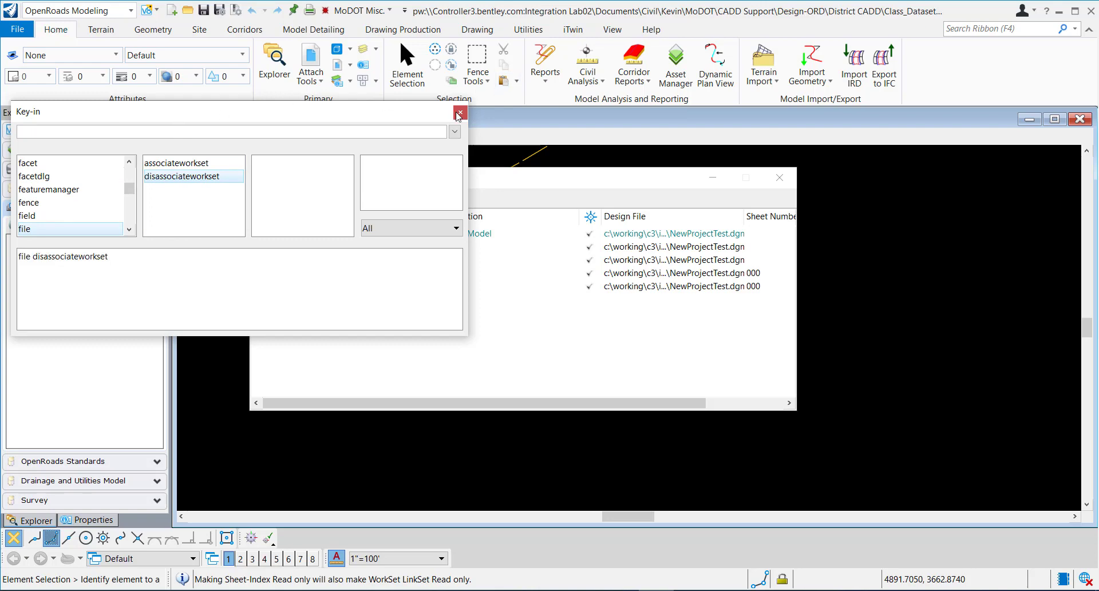
{"action": "left_click", "coordinate": [459, 113]}
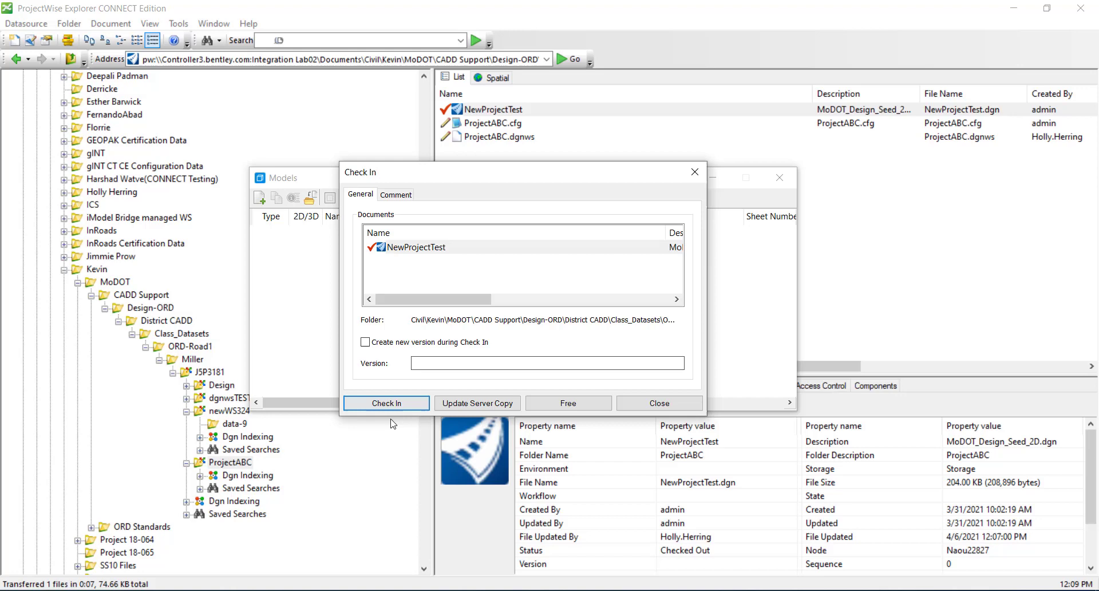
Check in NewProjectTest and reopen it from ProjectWise Explorer
{"action": "left_click", "coordinate": [386, 403]}
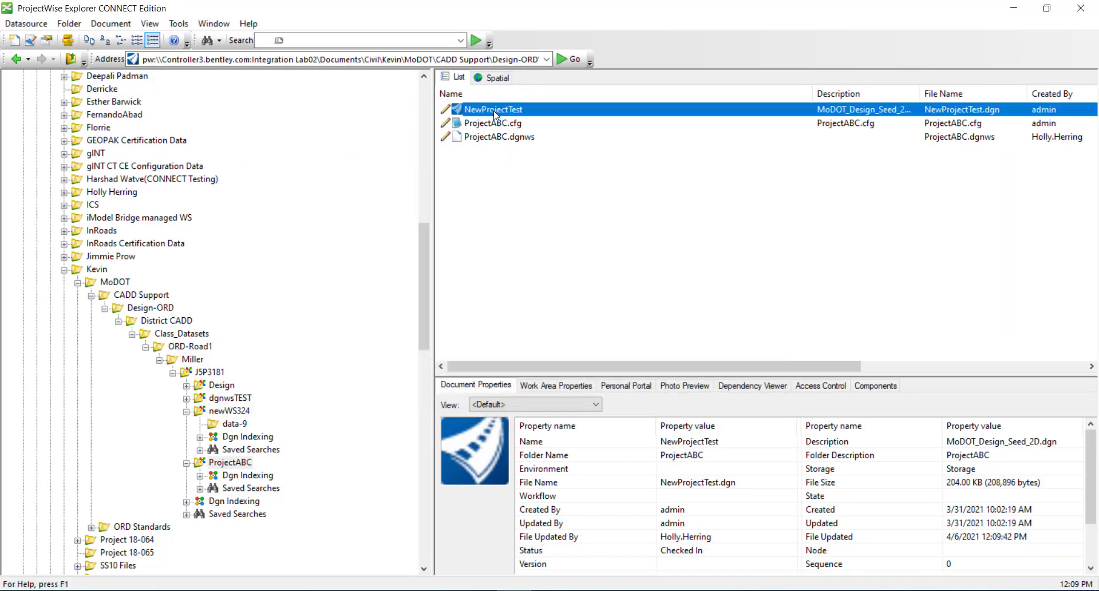
{"action": "double_click", "coordinate": [494, 109]}
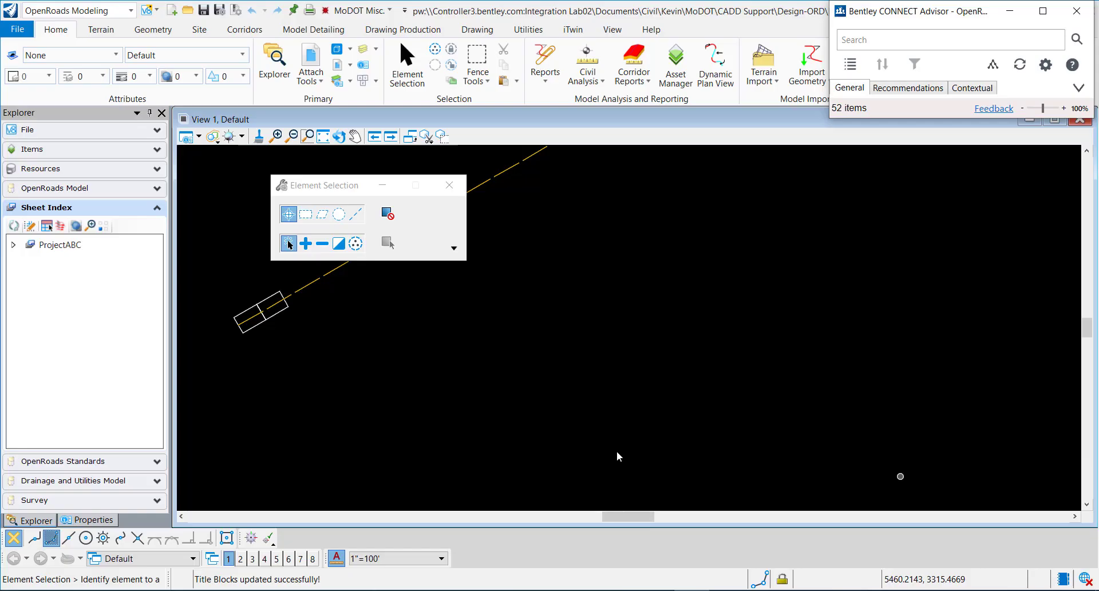